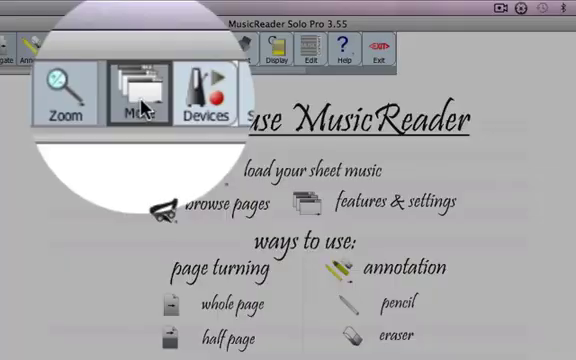
mouse_move(138, 90)
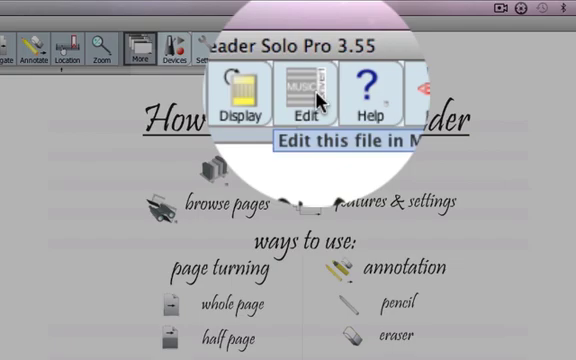
Choose Edit under More to open the file in the MusicConvert editor
left_click(306, 89)
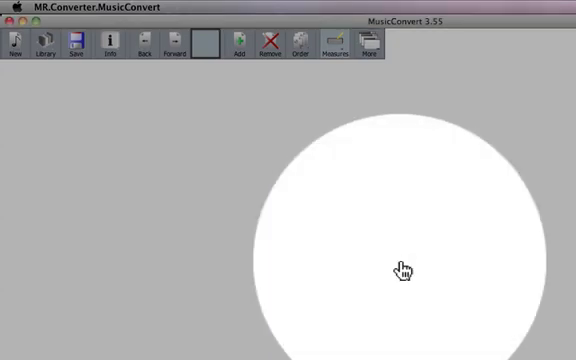
Load the IMSLP Mozart sonata PDF from the Downloads folder as a new score
left_click(237, 48)
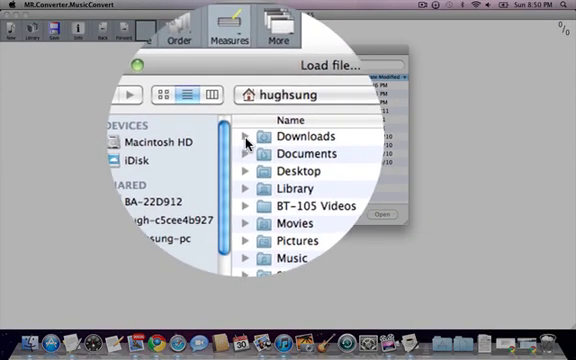
left_click(243, 136)
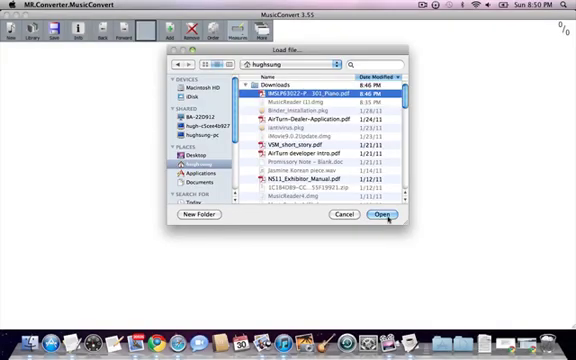
left_click(383, 214)
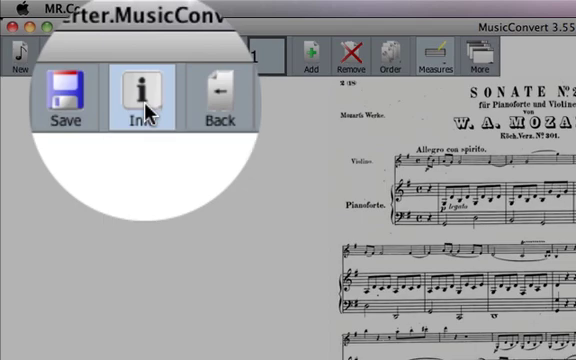
In the score's Info form, enter the title 'Mozart Sonata in G major ... K 301'
left_click(140, 95)
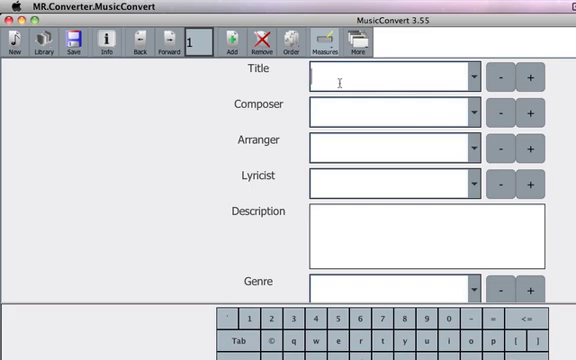
type("Mozart")
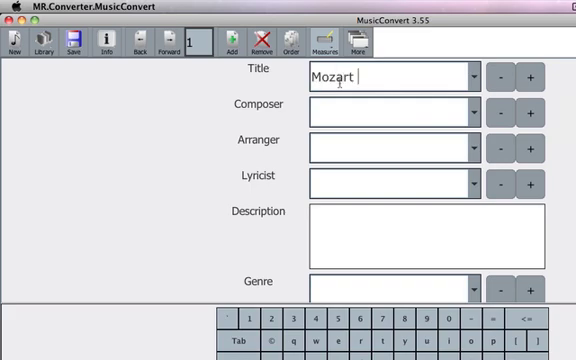
type("Sonata in G")
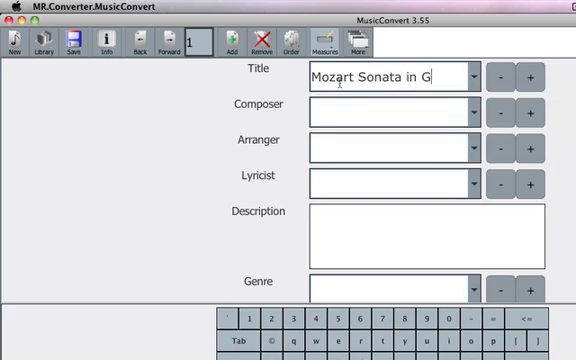
type("major fo")
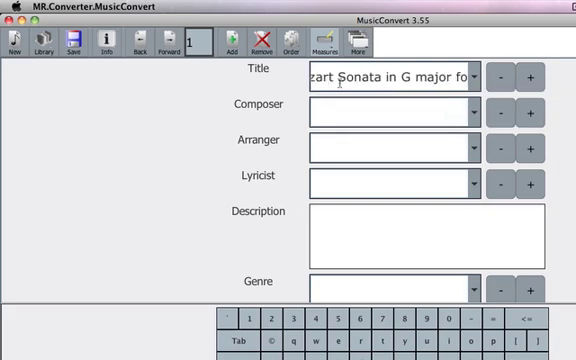
type("K 301 for Violin and Piano")
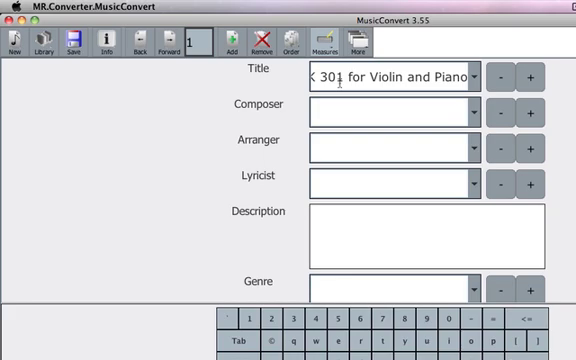
mouse_move(365, 98)
type("Moza")
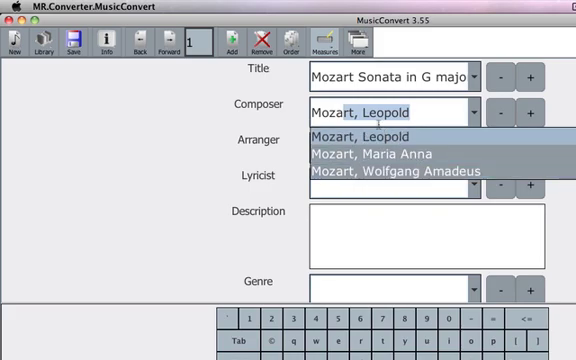
Set composer to Mozart, Wolfgang Amadeus and genre to Sonata
left_click(388, 169)
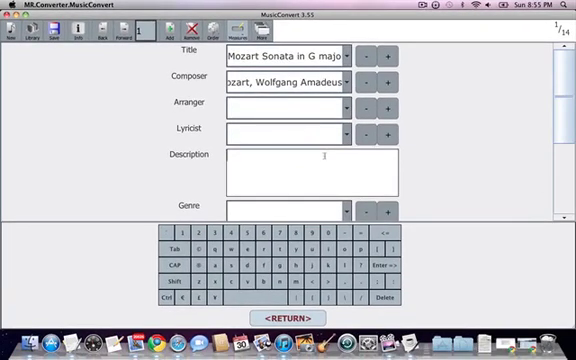
scroll("down", 3)
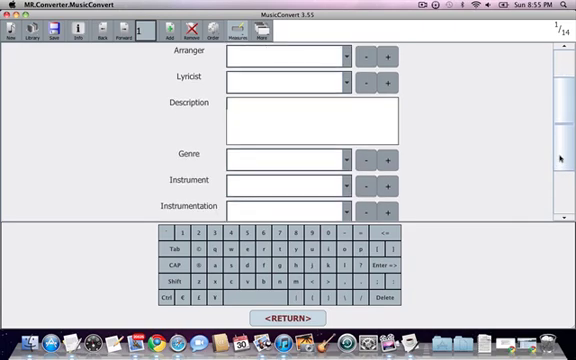
scroll("down", 3)
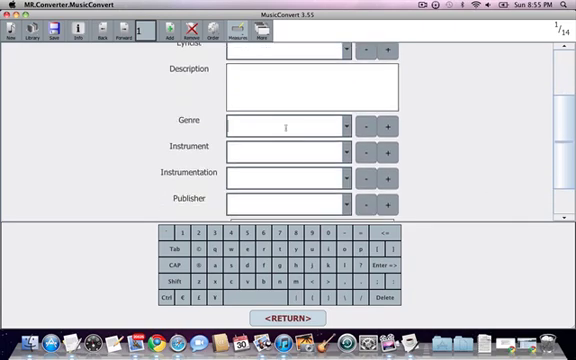
type("Sonata")
left_click(289, 152)
type("Violin")
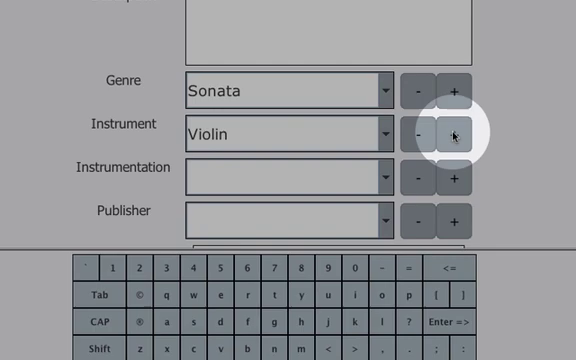
Add Piano as a second instrument alongside Violin
left_click(452, 135)
type("Pi")
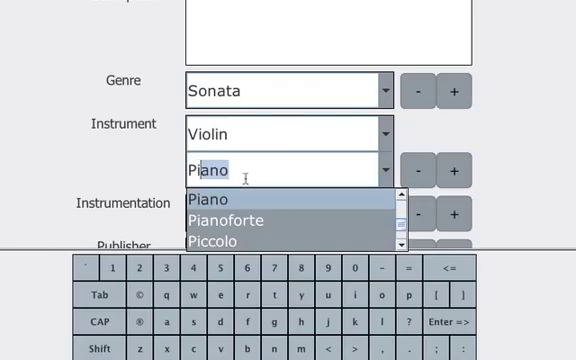
left_click(207, 199)
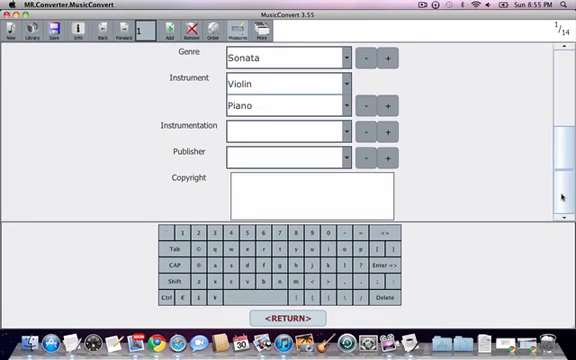
scroll("up", 3)
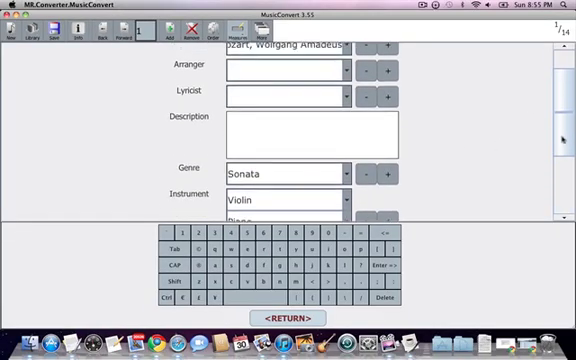
scroll("up", 3)
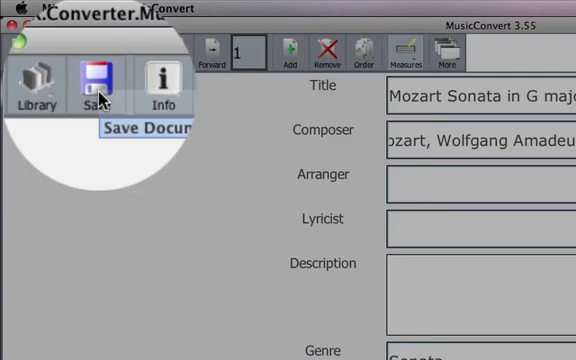
Save the catalogued Mozart sonata into the Sheet Music folder under its full title
left_click(94, 83)
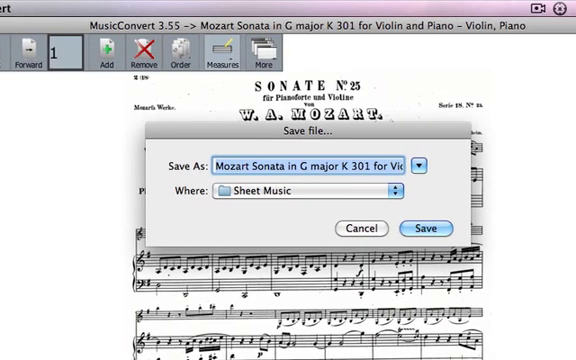
mouse_move(311, 202)
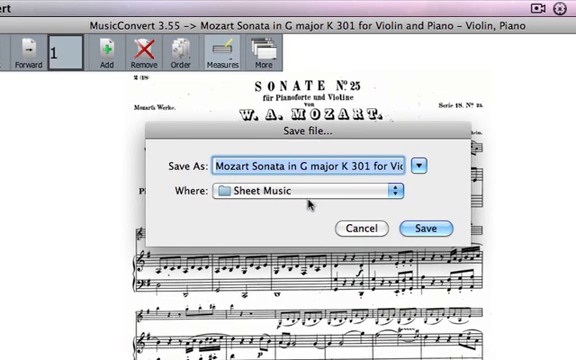
left_click(424, 228)
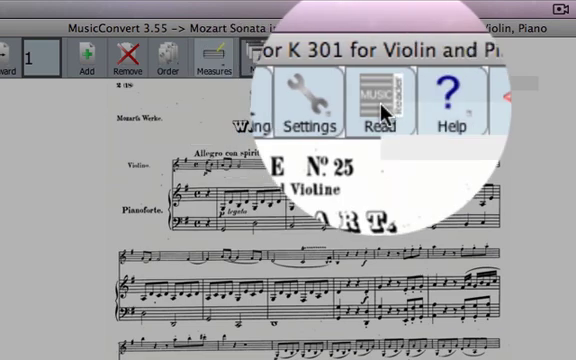
Choose Read under More to open the saved sonata in MusicReader
left_click(374, 100)
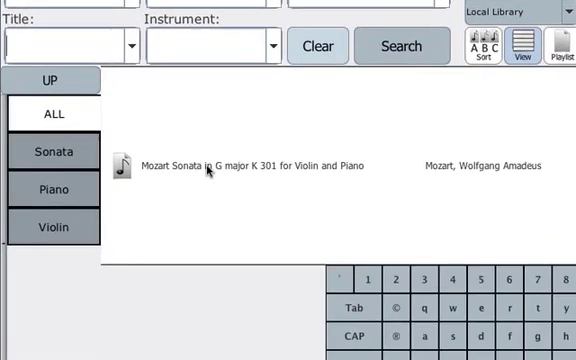
mouse_move(332, 176)
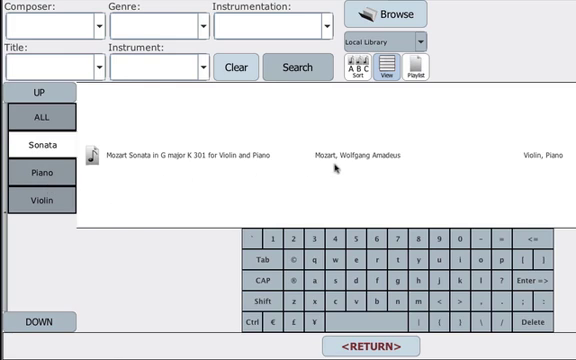
mouse_move(195, 155)
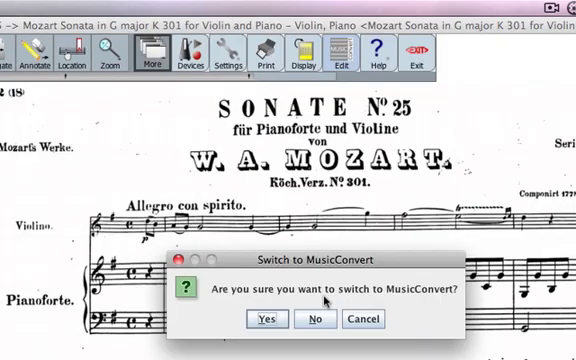
Answer No to the 'Switch to MusicConvert' prompt, keeping the sonata open for reading
left_click(315, 319)
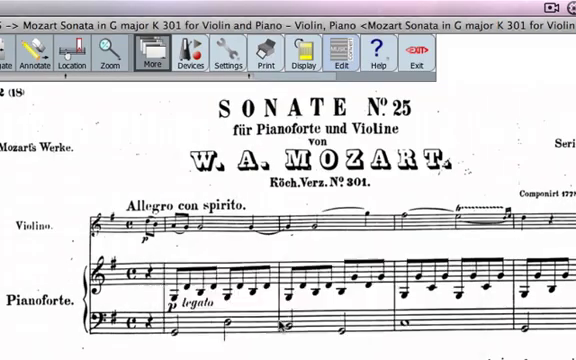